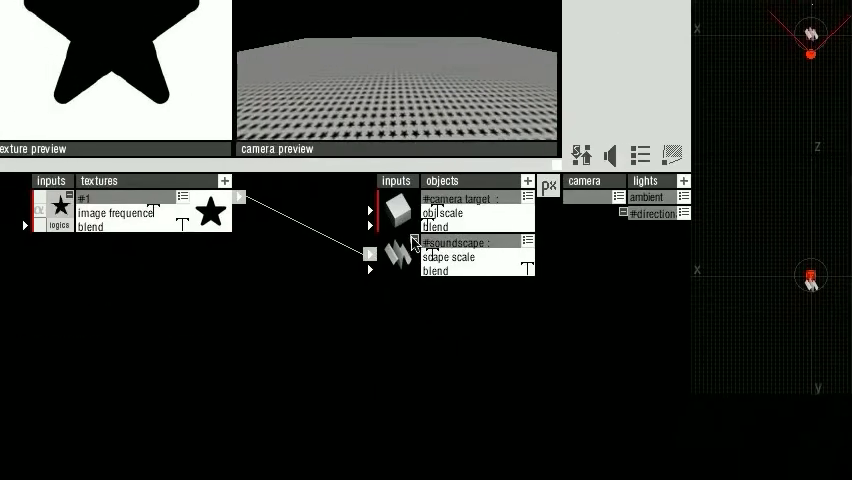
- Change the soundscape object's type to LANDSCAPE via its type icon
left_click(523, 182)
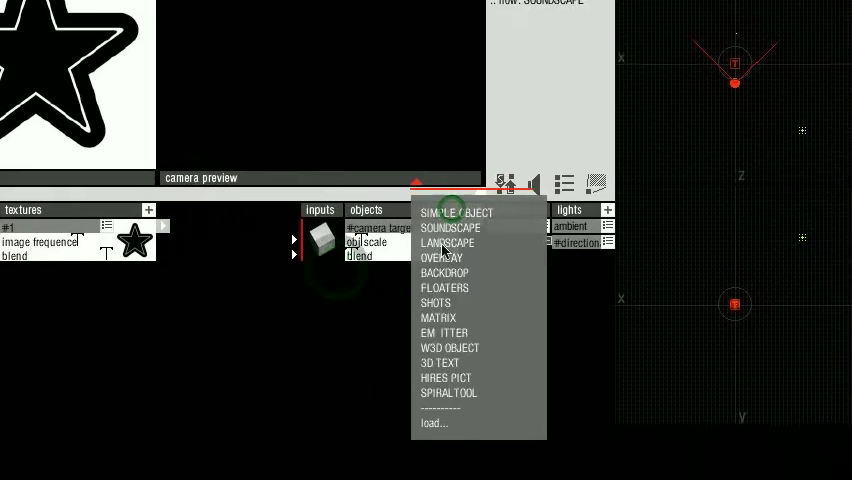
left_click(447, 242)
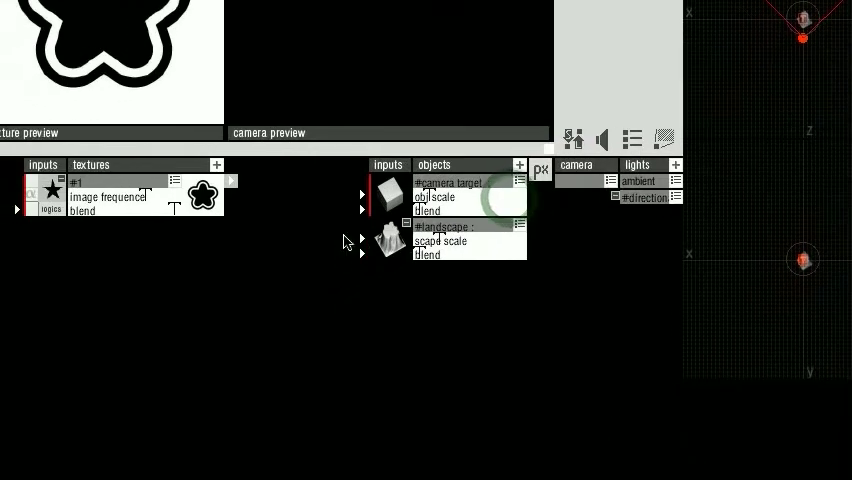